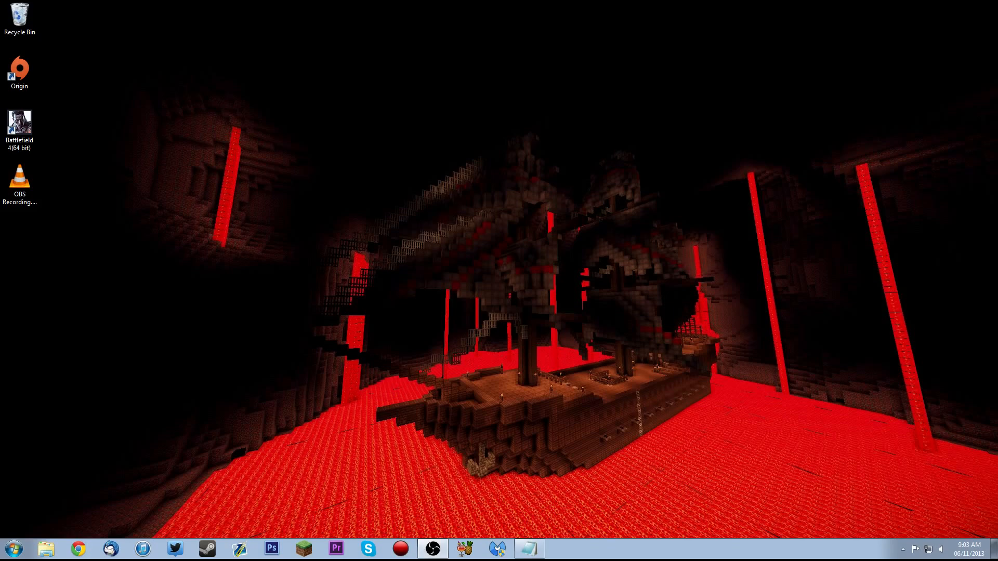
Step: Launch Origin and open Battlefield 4's Battlelog page from its My Games tile
{"action": "left_click", "coordinate": [20, 68]}
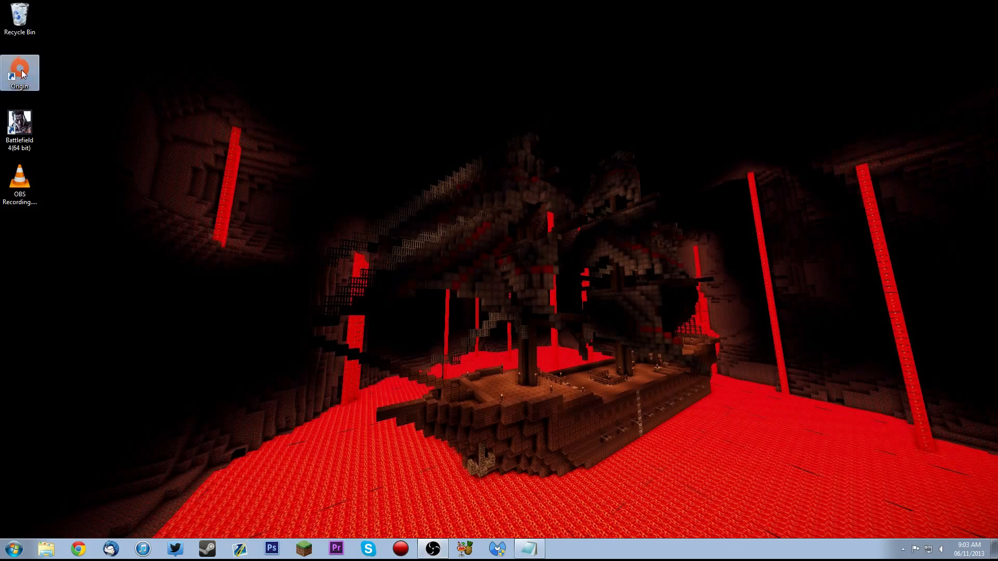
{"action": "double_click", "coordinate": [19, 72]}
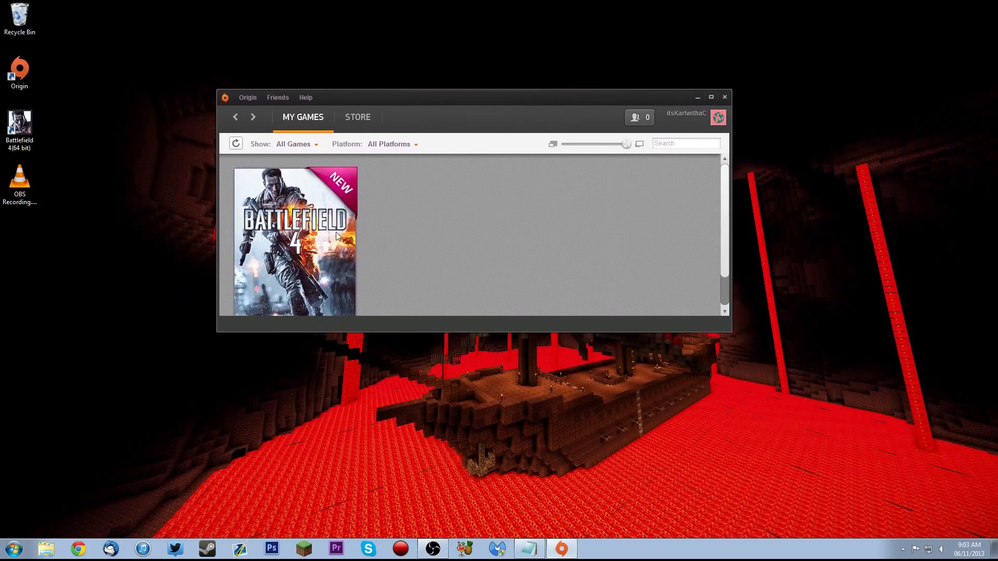
{"action": "right_click", "coordinate": [293, 238]}
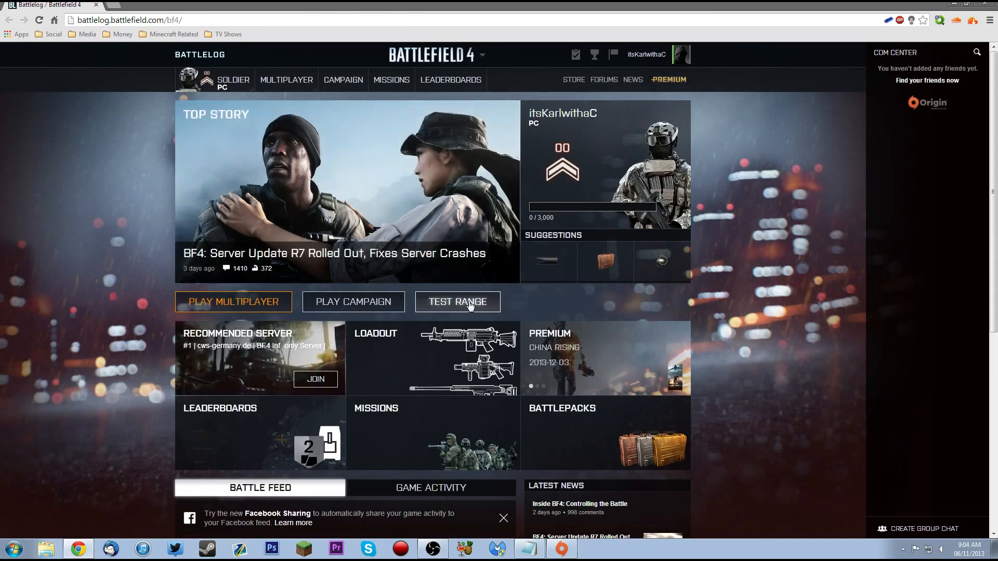
Step: Start the Battlefield 4 Test Range with PLAY NOW from Battlelog
{"action": "left_click", "coordinate": [457, 301]}
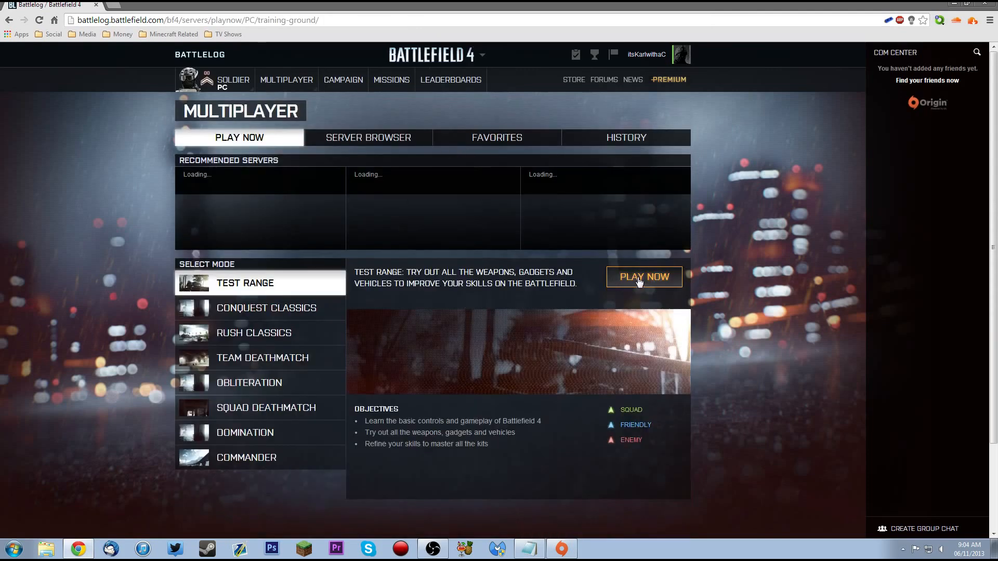
{"action": "left_click", "coordinate": [643, 277]}
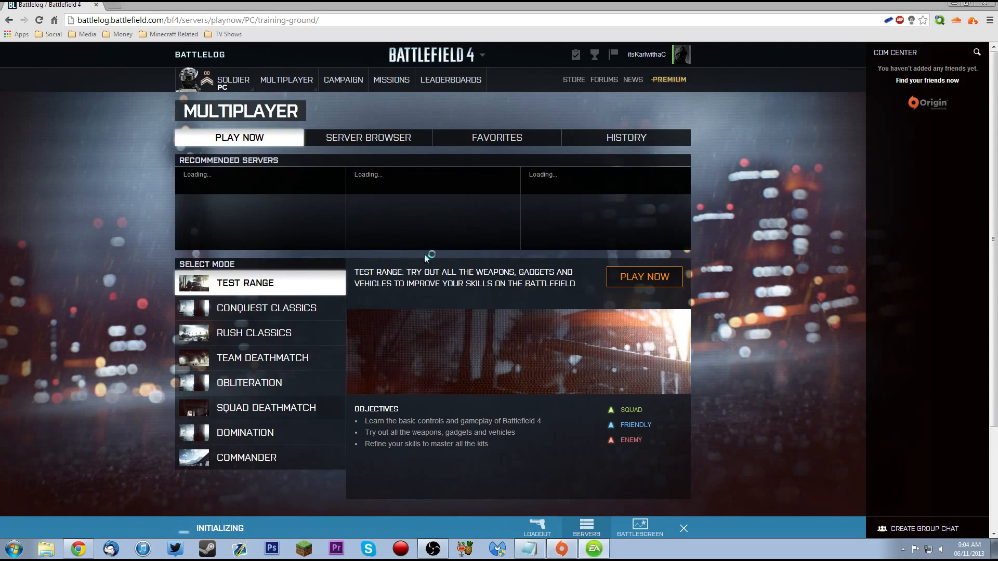
{"action": "mouse_move", "coordinate": [550, 262]}
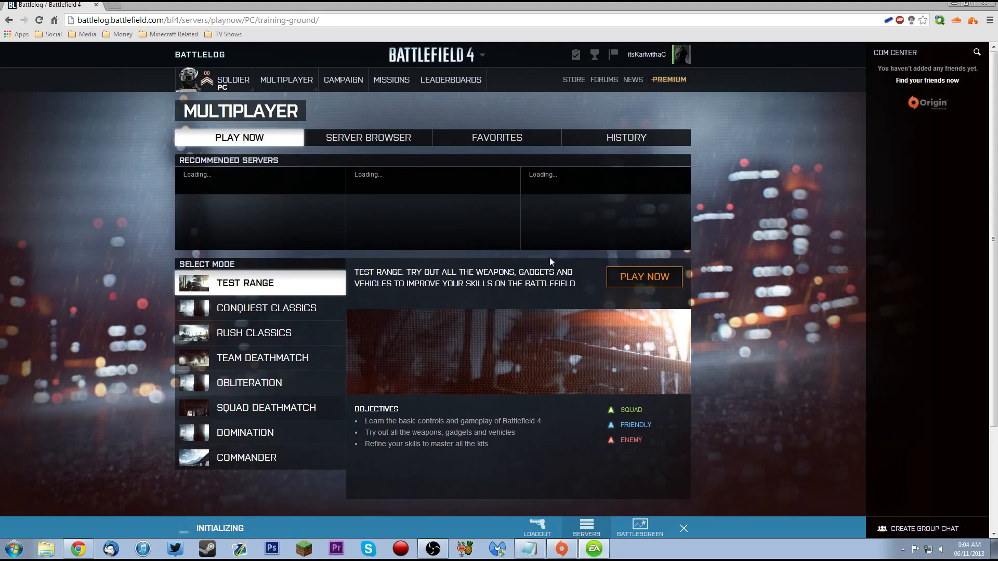
{"action": "mouse_move", "coordinate": [559, 260]}
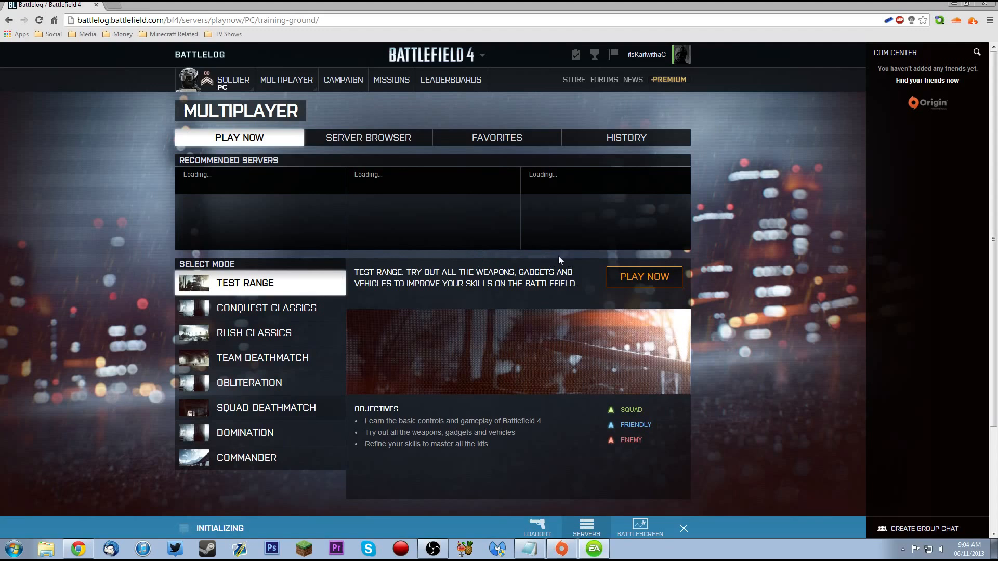
{"action": "mouse_move", "coordinate": [490, 257]}
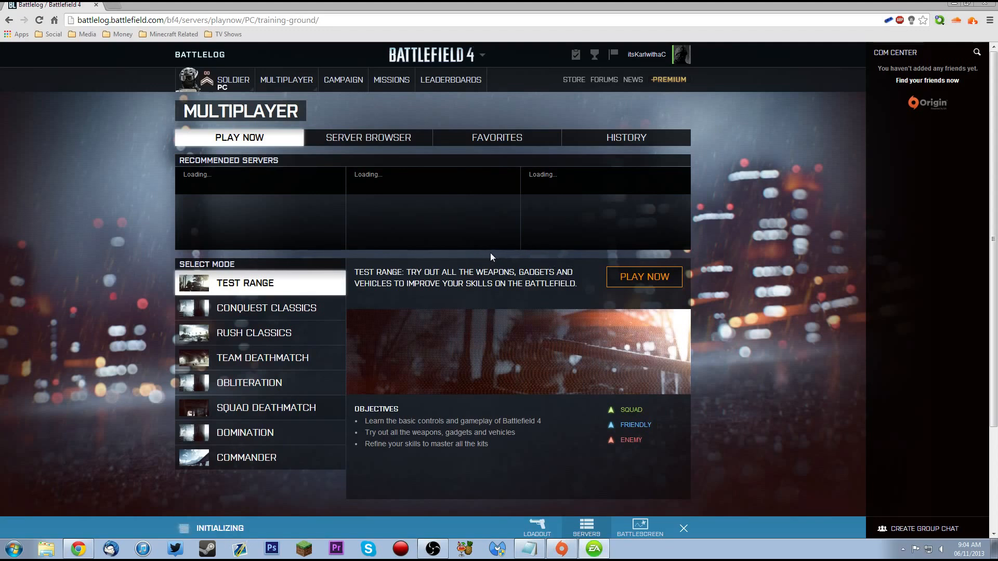
{"action": "mouse_move", "coordinate": [430, 216]}
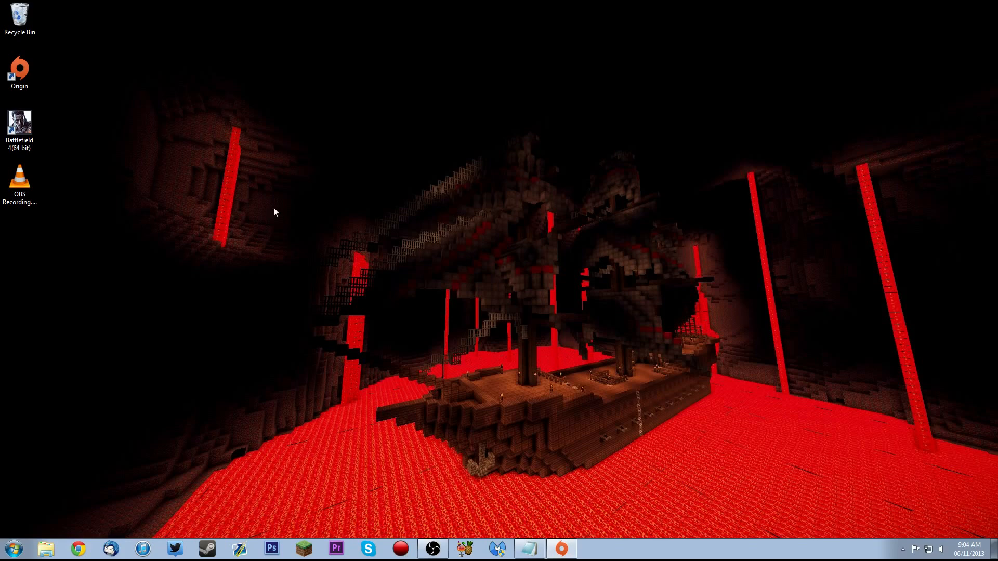
{"action": "mouse_move", "coordinate": [206, 437]}
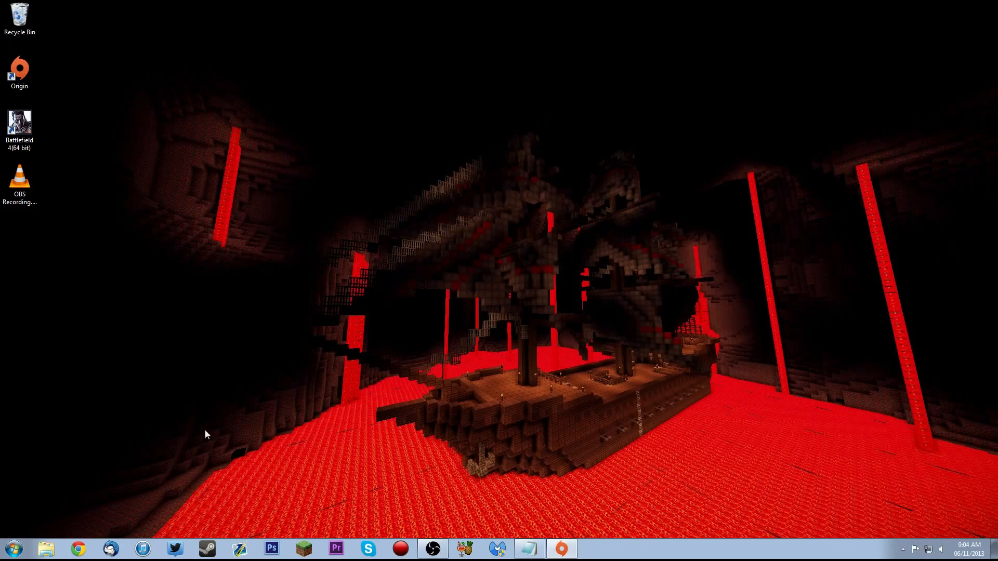
{"action": "mouse_move", "coordinate": [552, 509]}
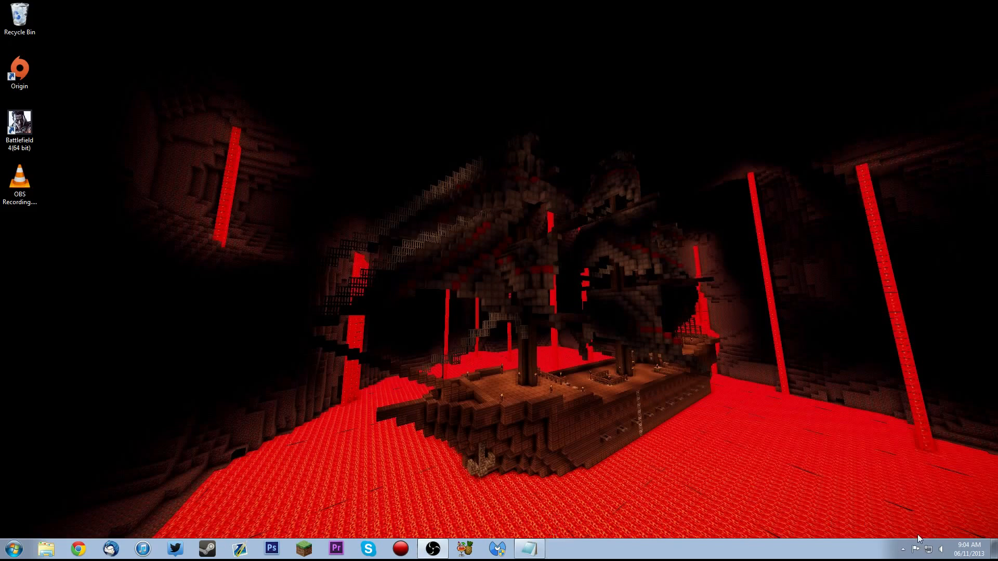
Step: Exit Origin from its notification-area tray icon
{"action": "left_click", "coordinate": [902, 549]}
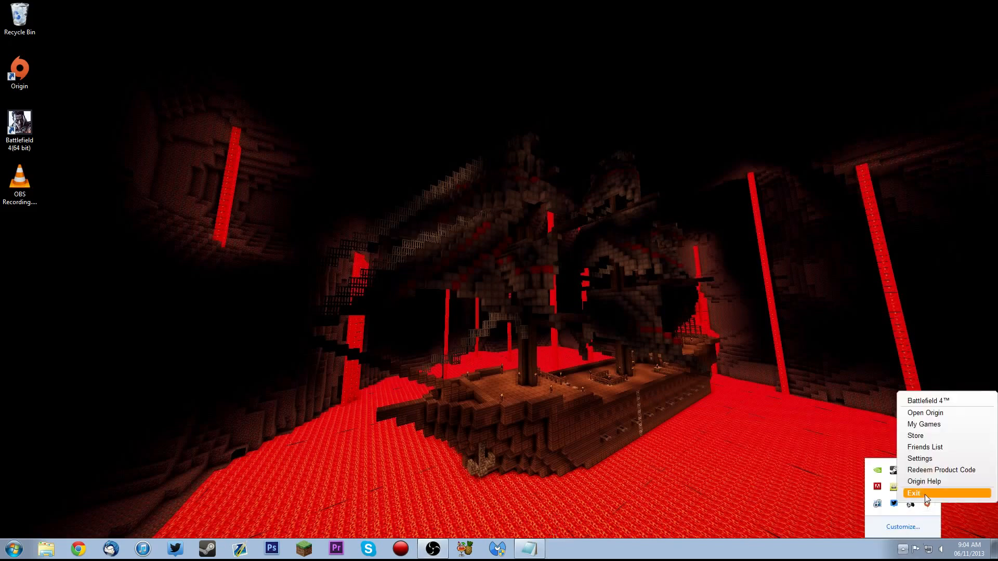
{"action": "left_click", "coordinate": [913, 493]}
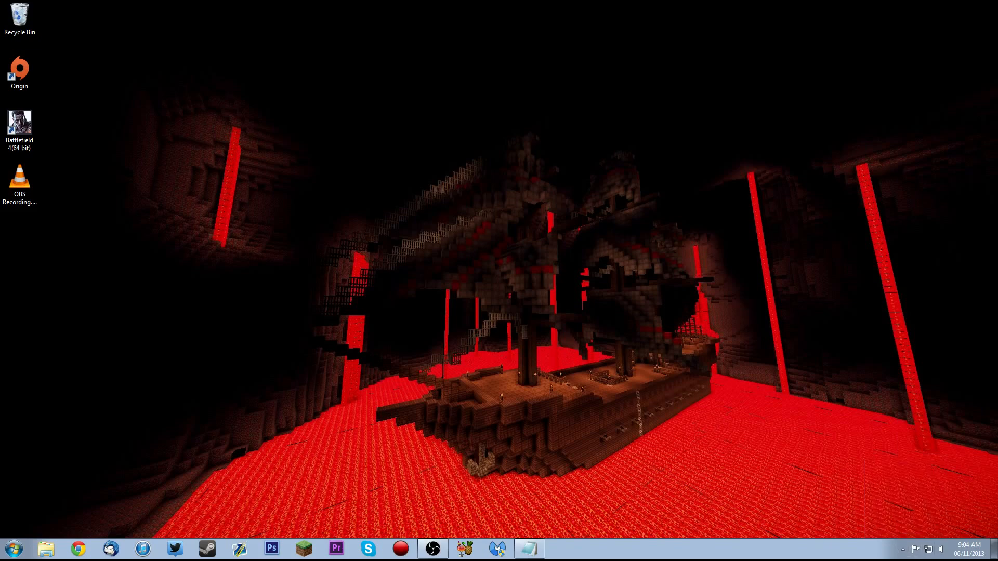
{"action": "mouse_move", "coordinate": [67, 521]}
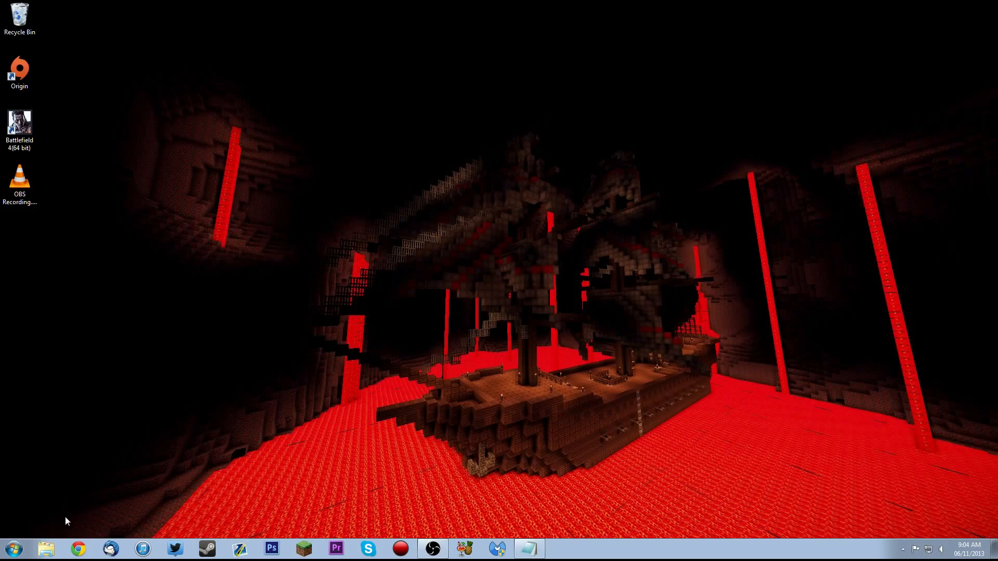
Step: Browse to C:\Program Files (x86)\Origin Games\Battlefield 4 in File Explorer
{"action": "left_click", "coordinate": [45, 548]}
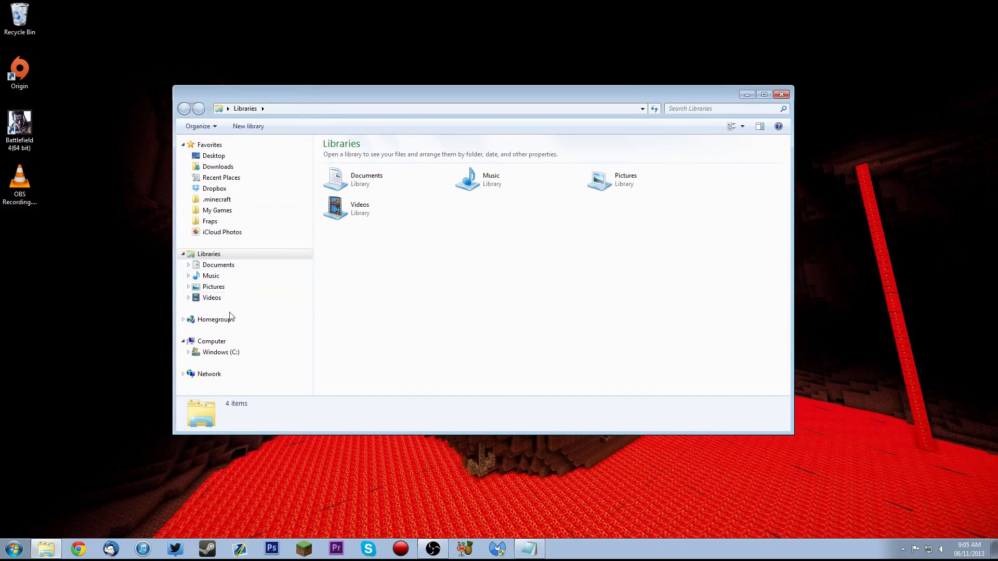
{"action": "left_click", "coordinate": [220, 352]}
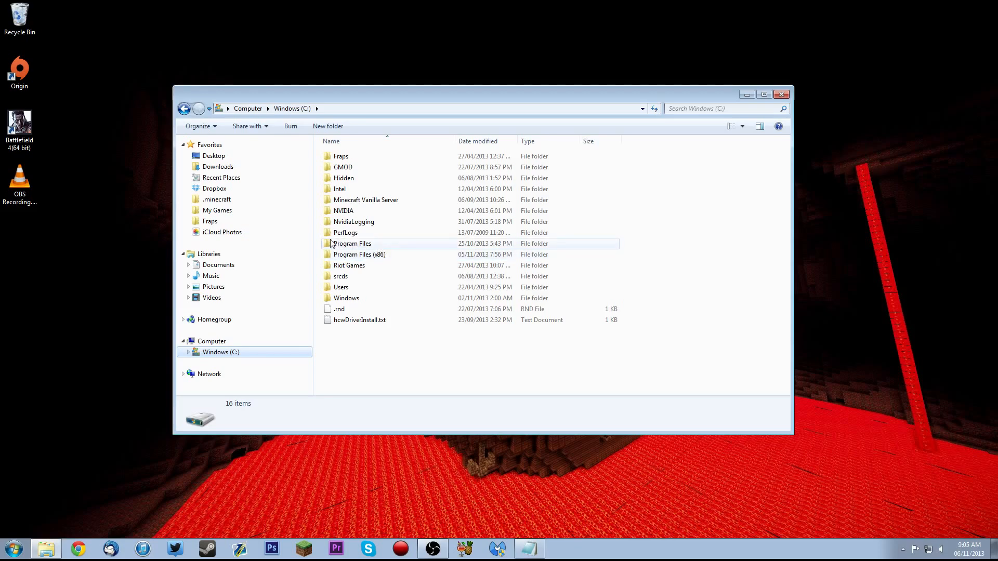
{"action": "double_click", "coordinate": [360, 255]}
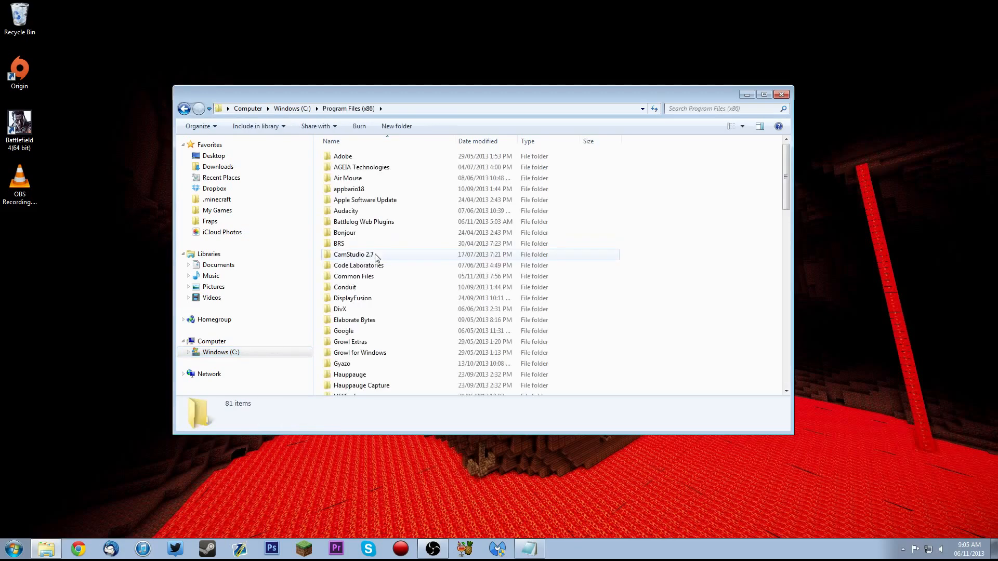
{"action": "scroll", "scroll_direction": "down", "scroll_amount": 3}
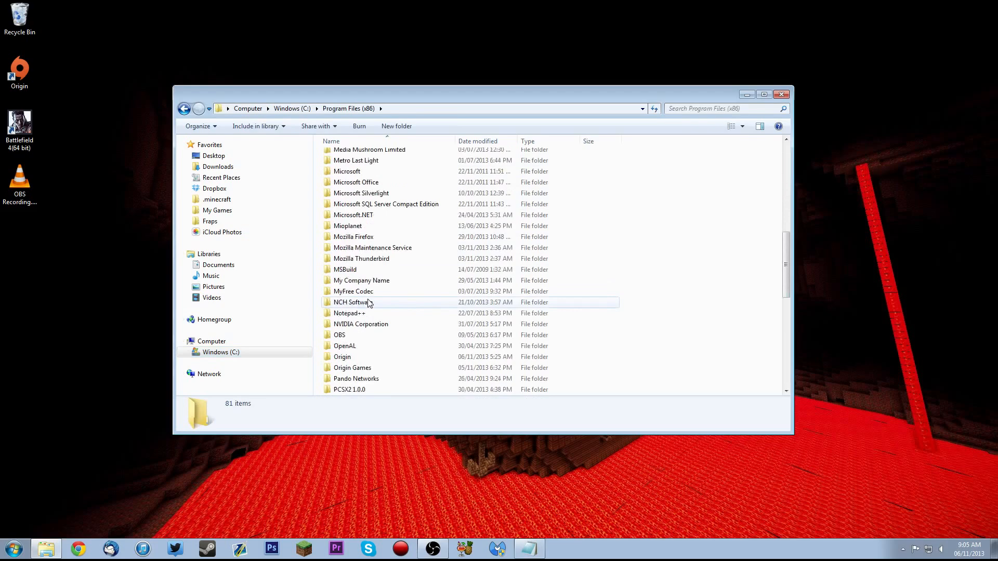
{"action": "scroll", "scroll_direction": "down", "scroll_amount": 3}
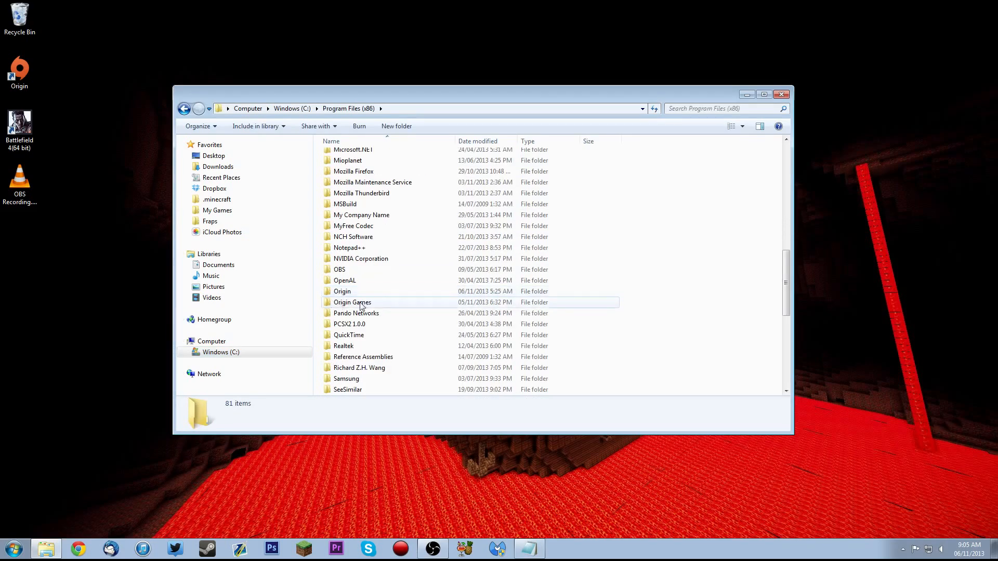
{"action": "double_click", "coordinate": [351, 302]}
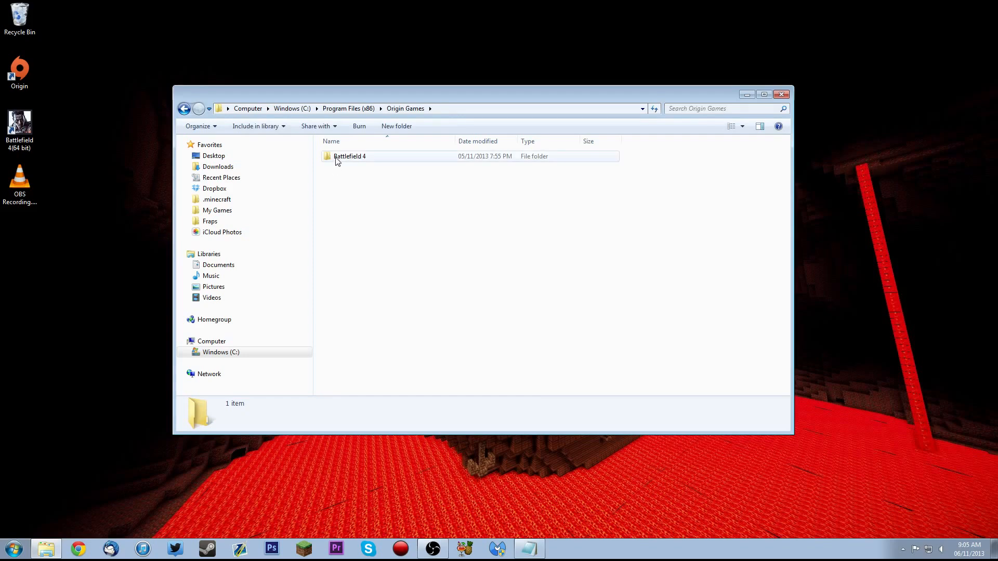
{"action": "double_click", "coordinate": [349, 156]}
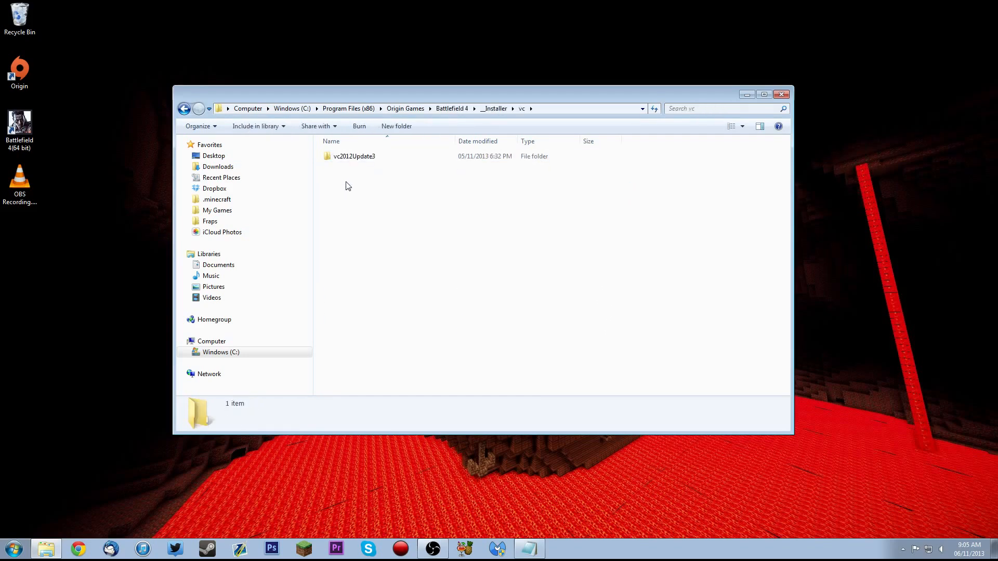
Step: Open vc2012Update3\redist to show vcredist_x64.exe and vcredist_x86.exe
{"action": "left_click", "coordinate": [354, 156]}
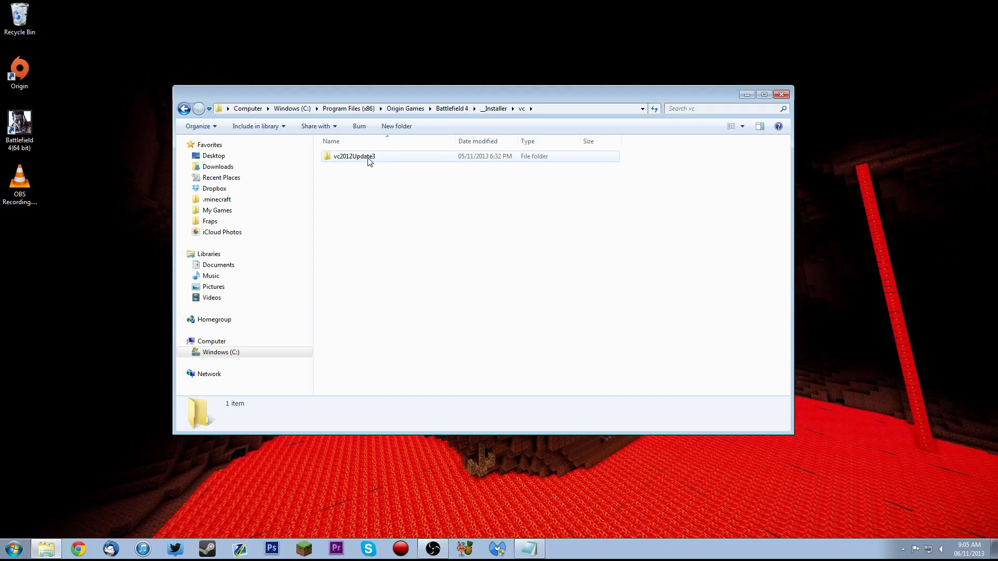
{"action": "double_click", "coordinate": [354, 156]}
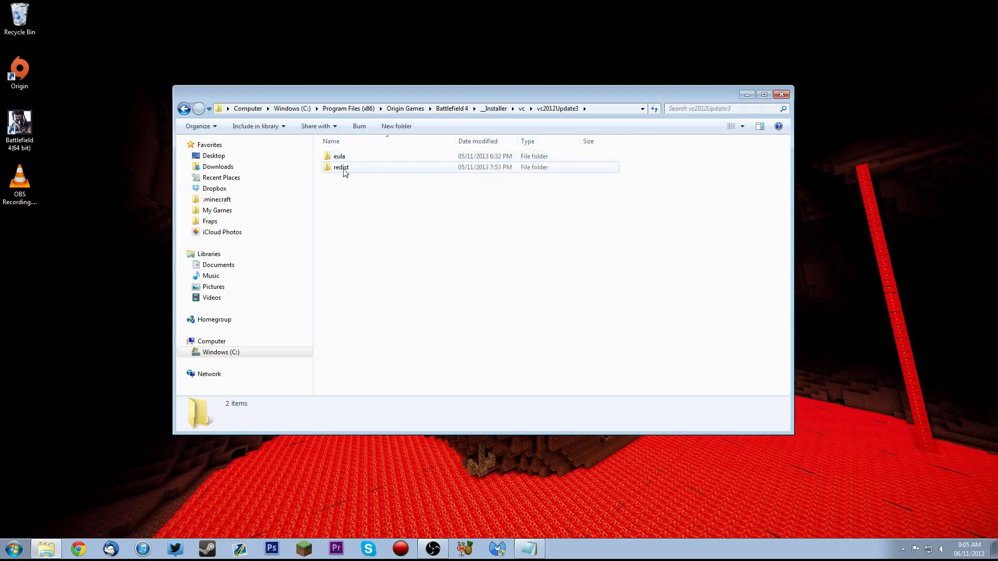
{"action": "left_click", "coordinate": [341, 167]}
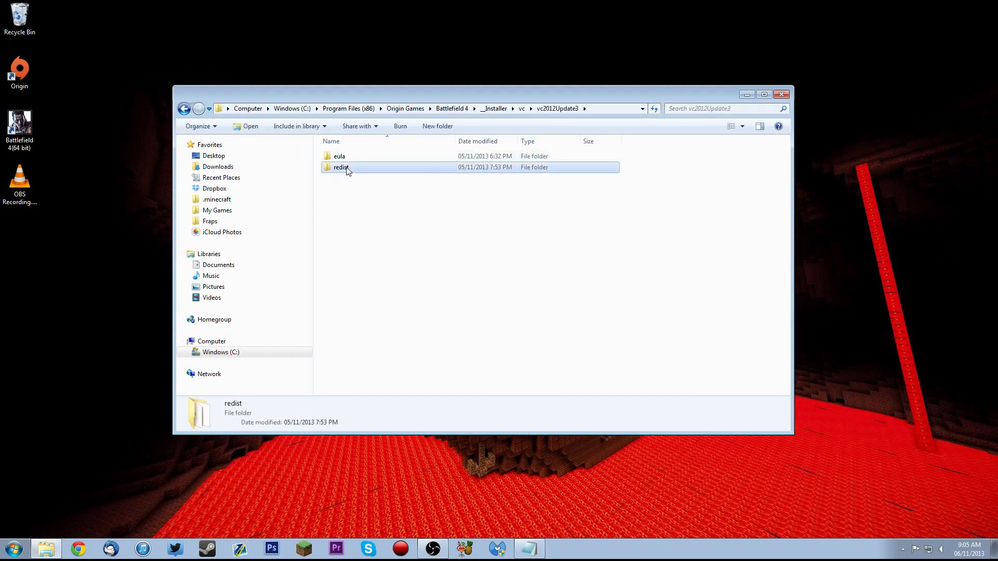
{"action": "double_click", "coordinate": [340, 167]}
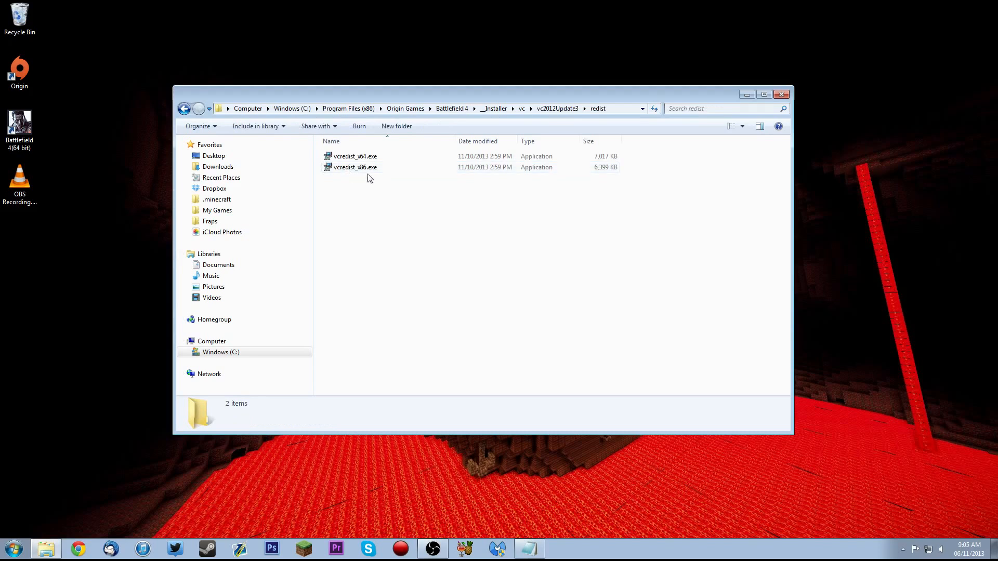
{"action": "left_click", "coordinate": [354, 166]}
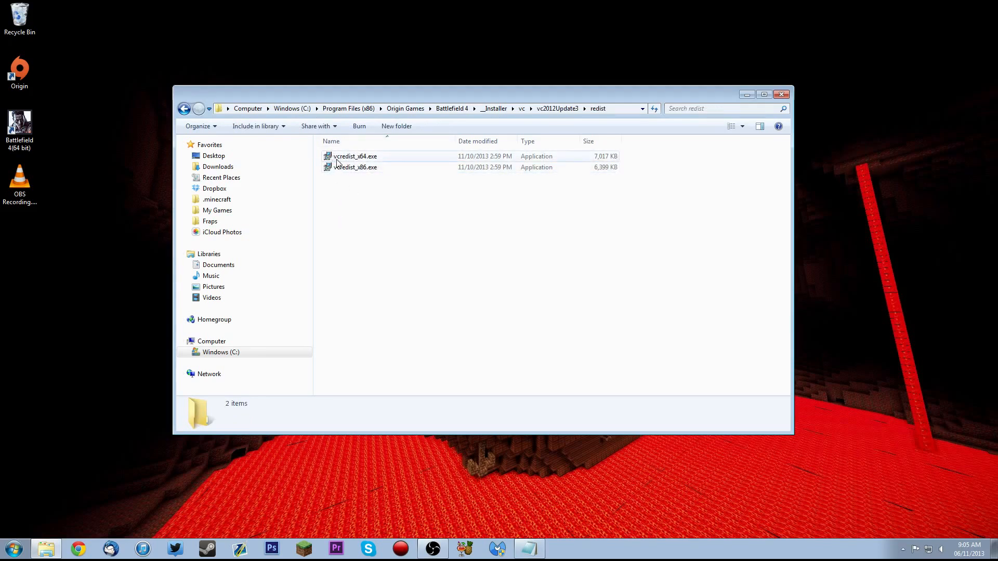
Step: Install vcredist_x64.exe after accepting the license, then close the successful setup
{"action": "double_click", "coordinate": [354, 156]}
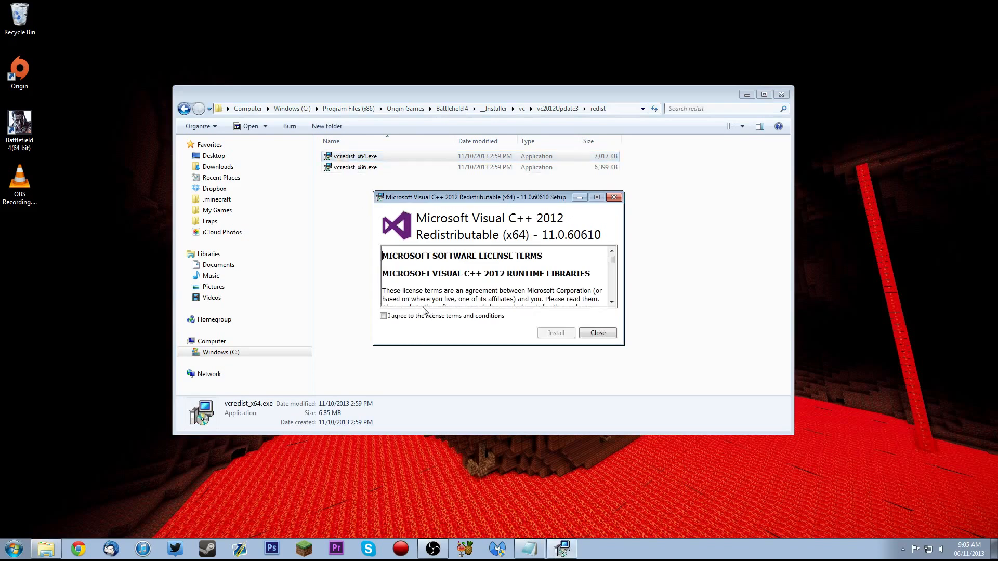
{"action": "left_click", "coordinate": [383, 316]}
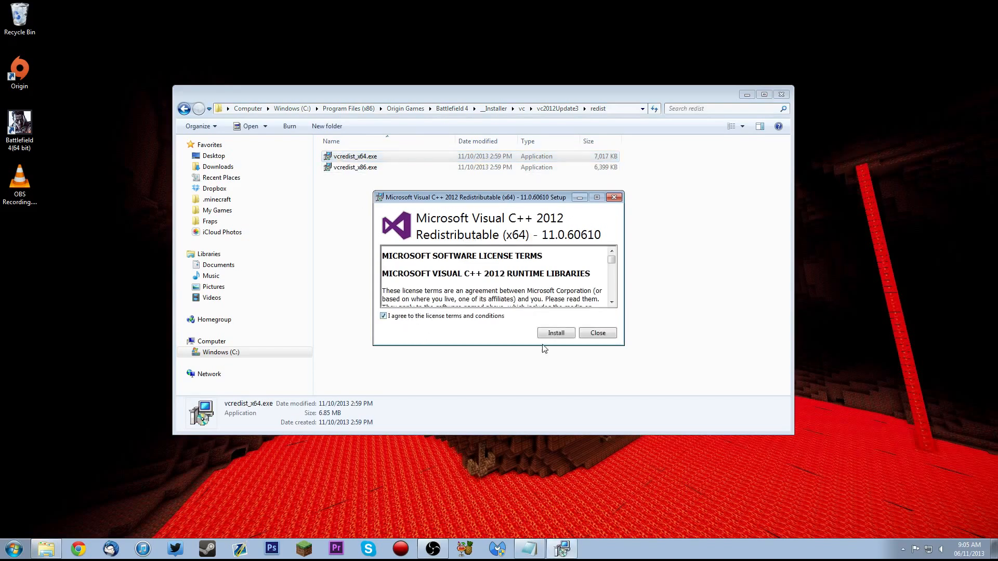
{"action": "left_click", "coordinate": [555, 333]}
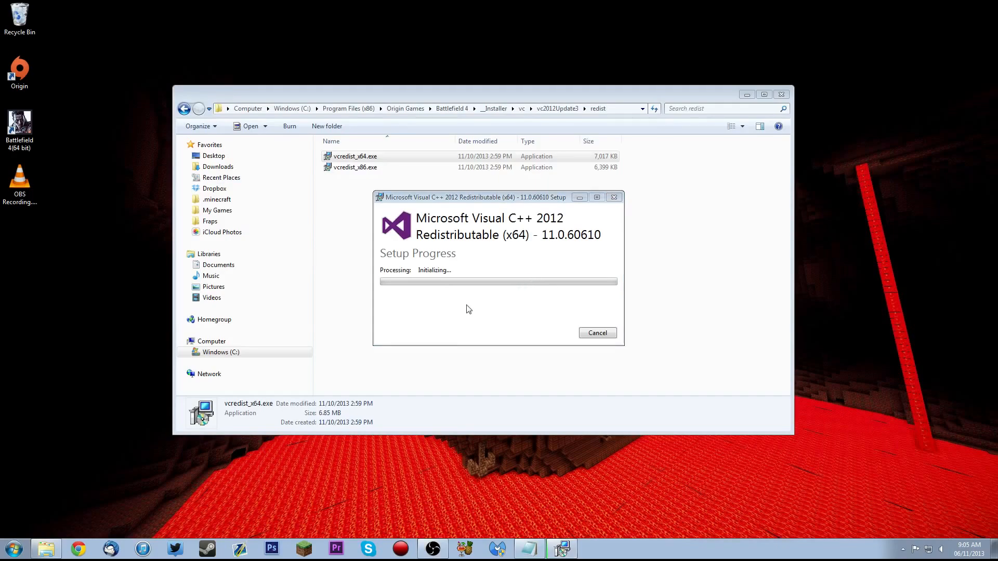
{"action": "mouse_move", "coordinate": [402, 297]}
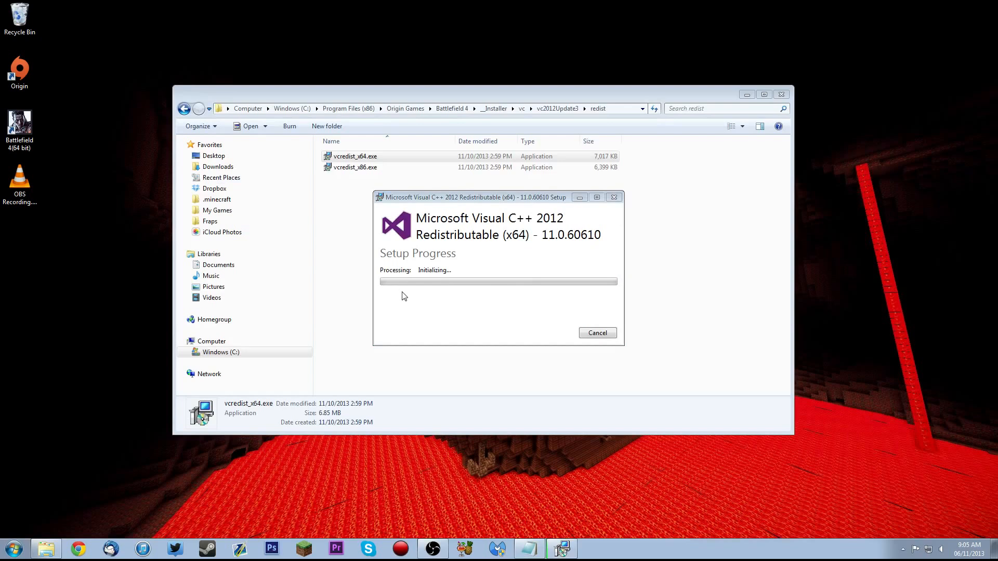
{"action": "mouse_move", "coordinate": [407, 297]}
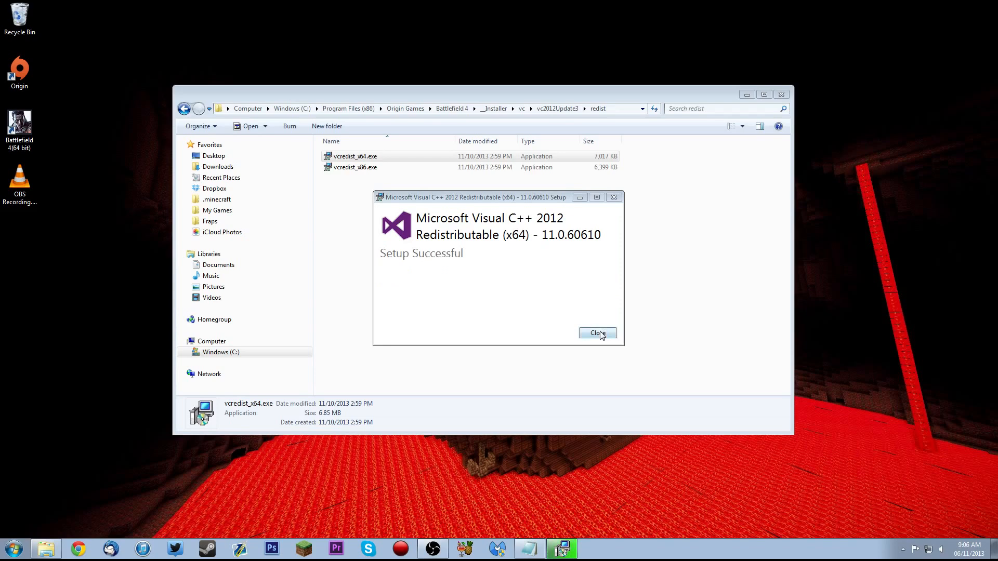
{"action": "left_click", "coordinate": [598, 332]}
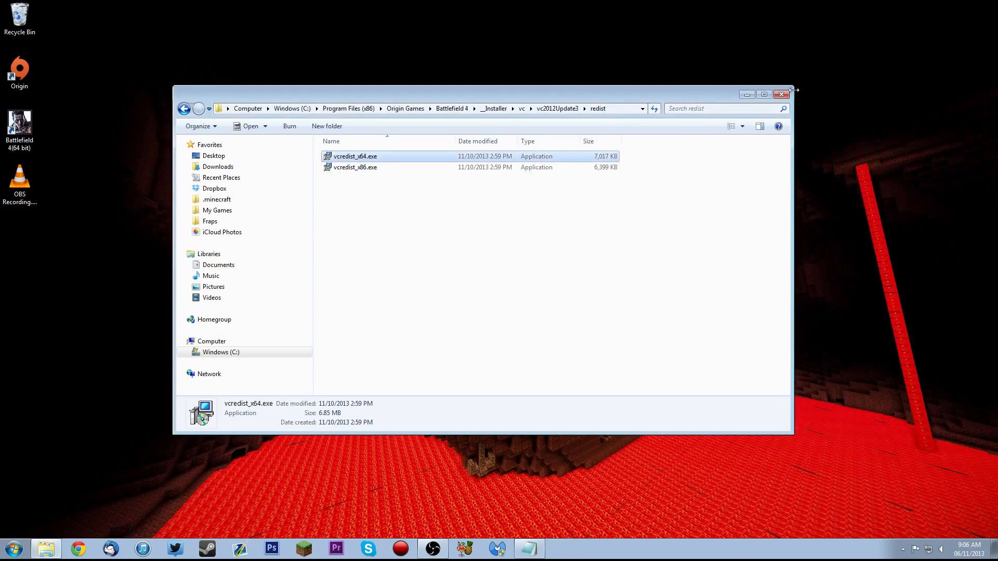
Step: Close the redist Explorer window to return to the desktop
{"action": "left_click", "coordinate": [781, 94]}
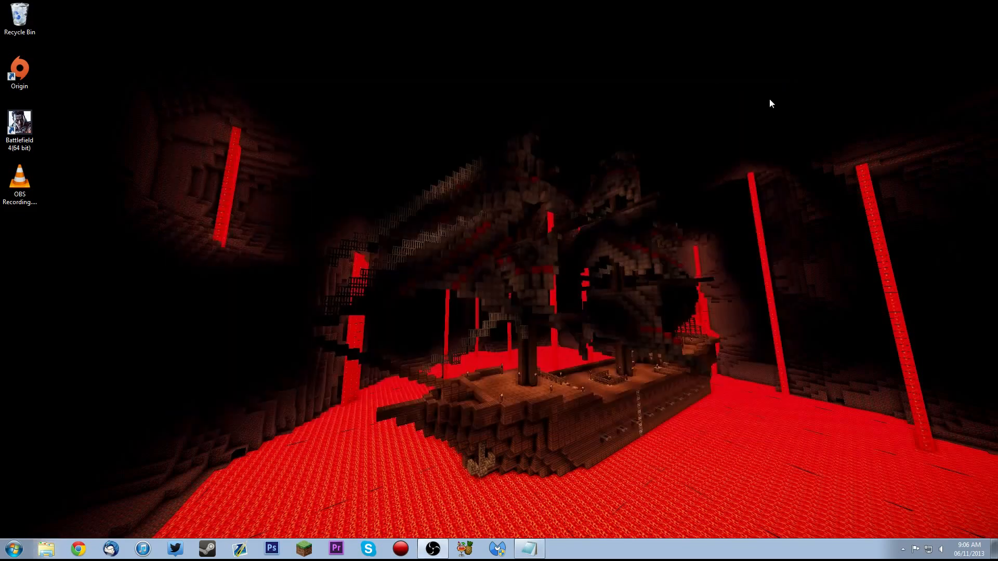
{"action": "mouse_move", "coordinate": [285, 452]}
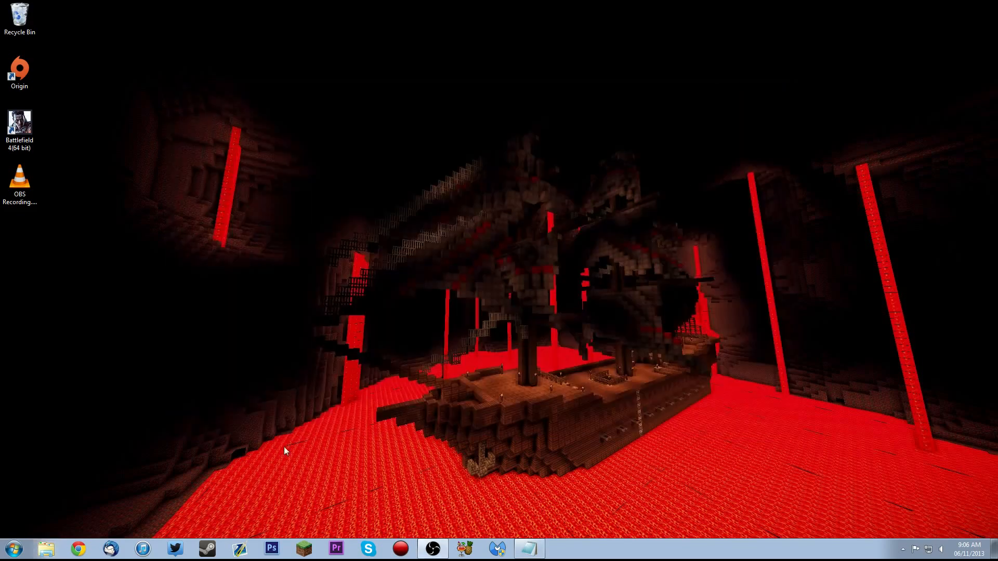
{"action": "left_click", "coordinate": [19, 68]}
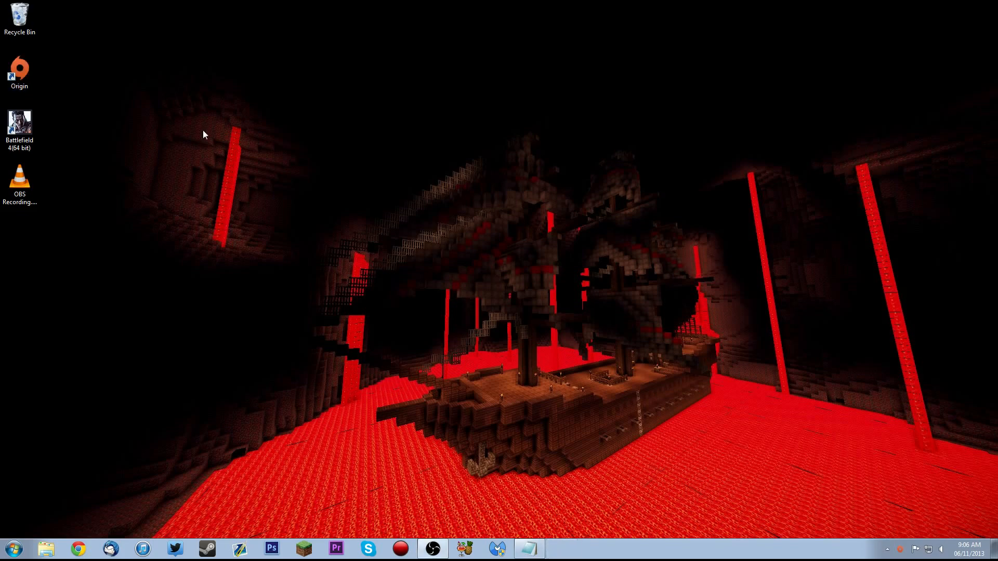
{"action": "mouse_move", "coordinate": [337, 201]}
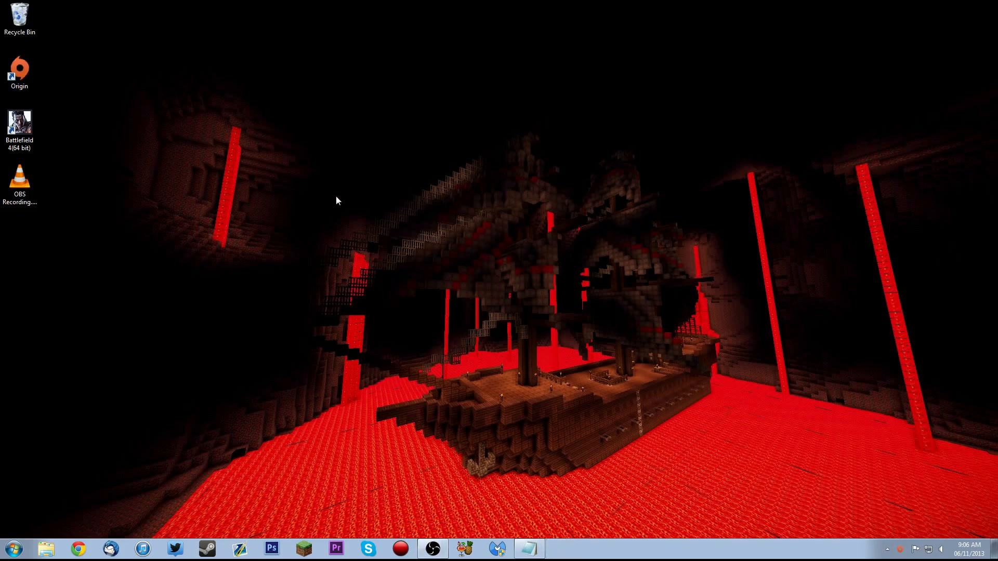
Step: Reopen Origin maximized and go to My Games to launch Battlefield 4
{"action": "left_click", "coordinate": [19, 67]}
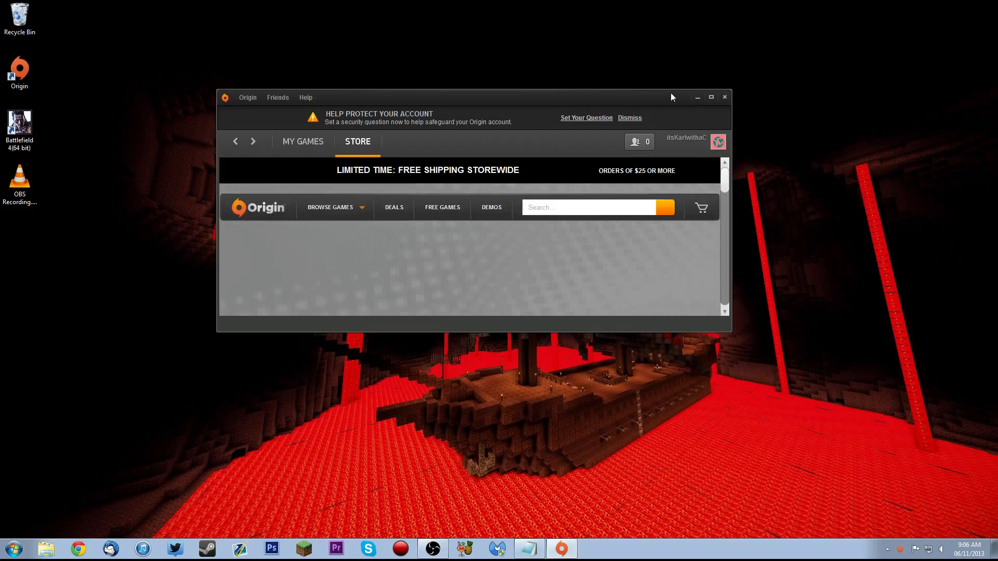
{"action": "left_click", "coordinate": [710, 97]}
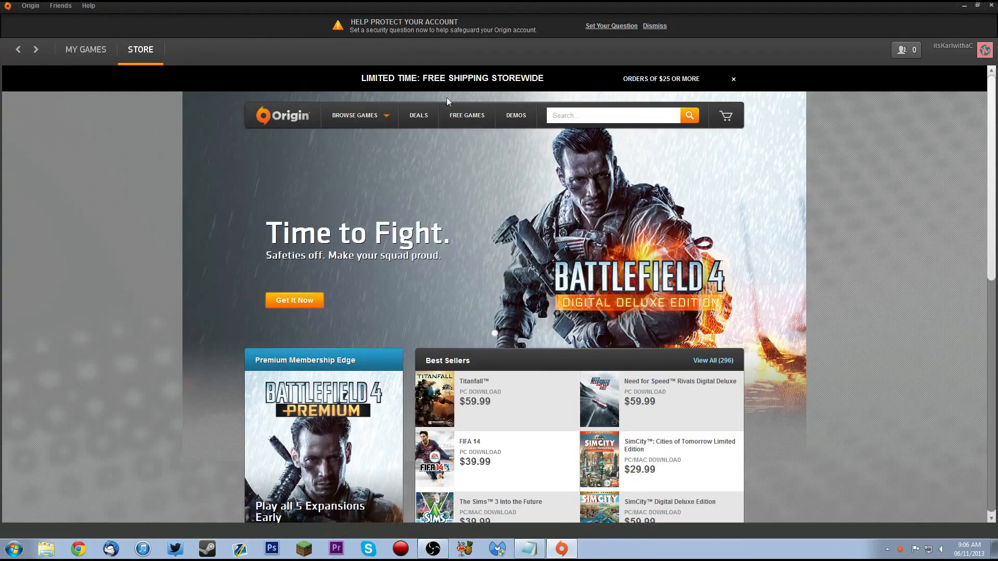
{"action": "mouse_move", "coordinate": [101, 301]}
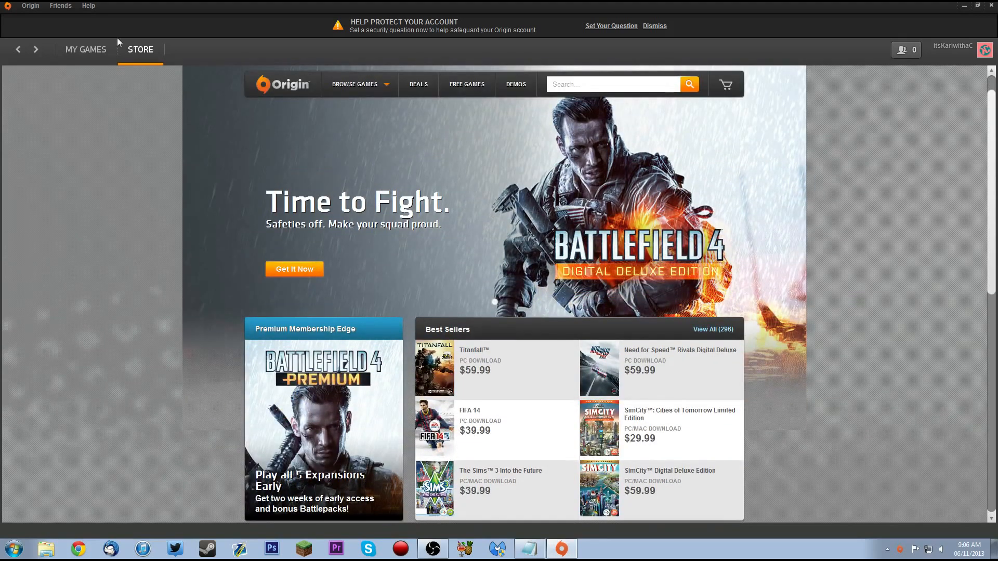
{"action": "left_click", "coordinate": [84, 49]}
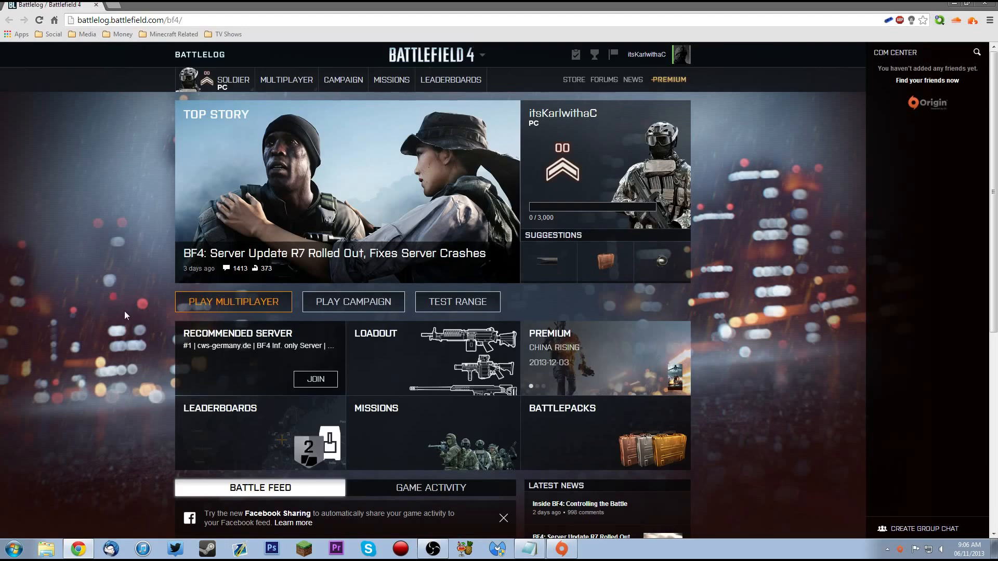
Step: Relaunch the Test Range from Battlelog with PLAY NOW
{"action": "left_click", "coordinate": [232, 301]}
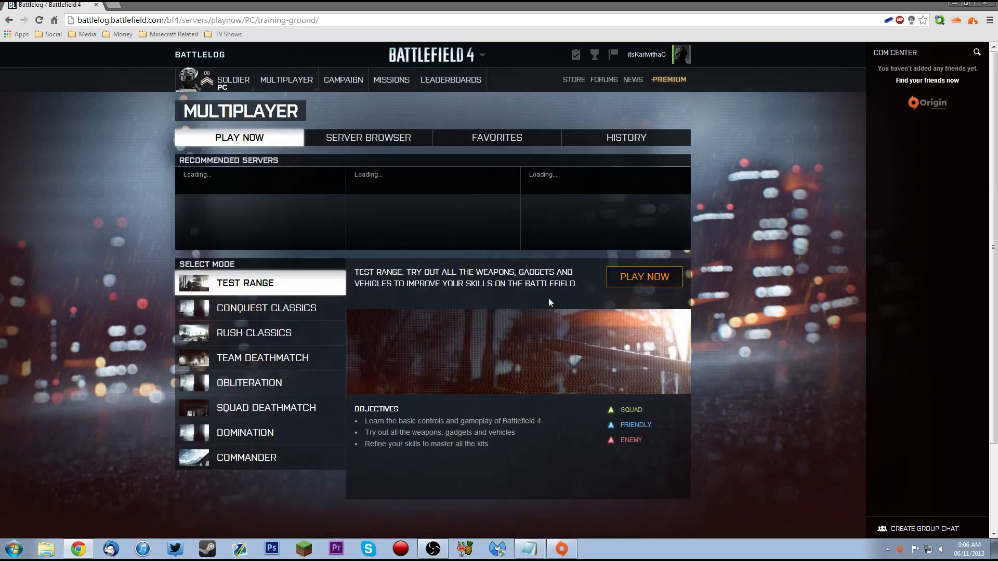
{"action": "left_click", "coordinate": [643, 277]}
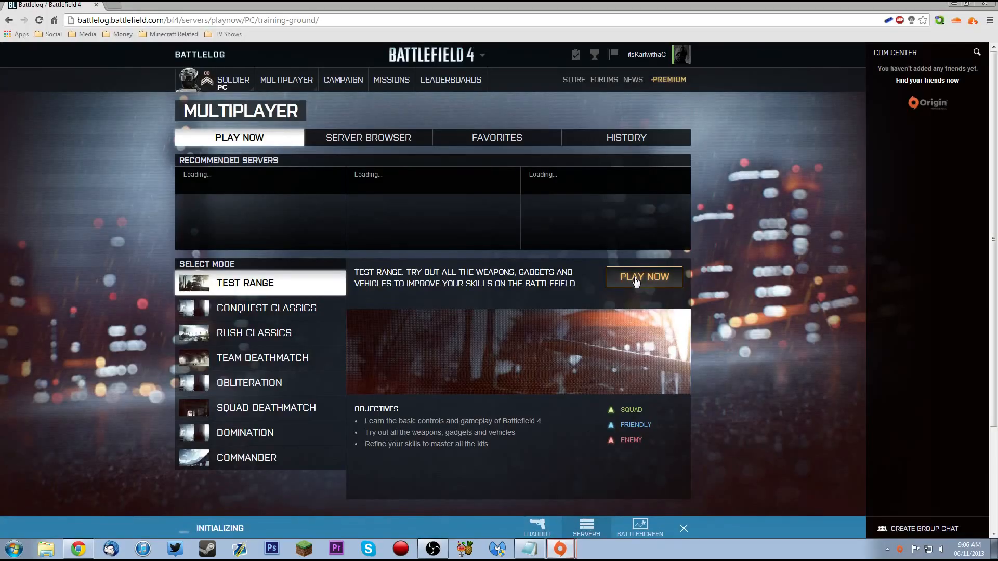
{"action": "mouse_move", "coordinate": [406, 231]}
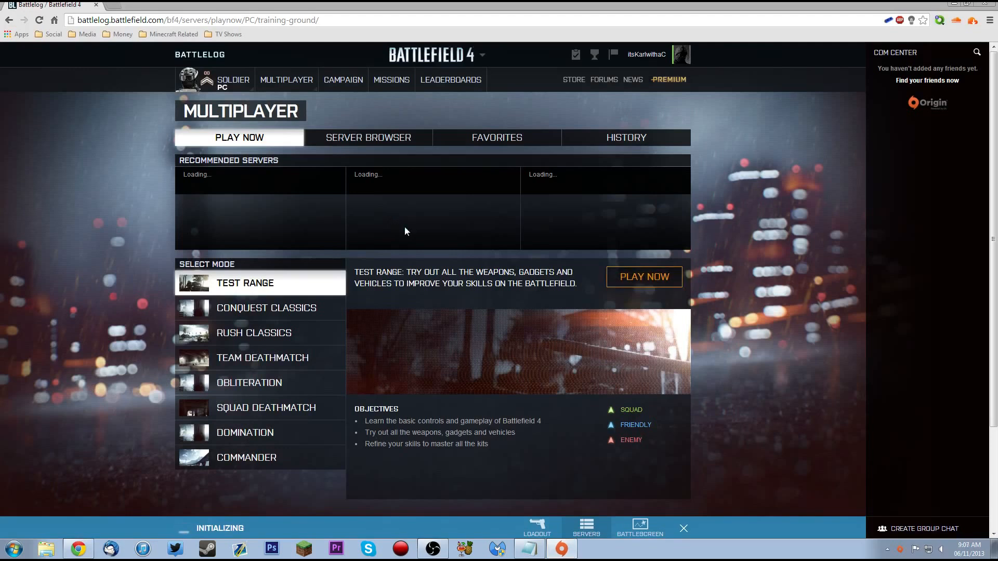
{"action": "mouse_move", "coordinate": [217, 527]}
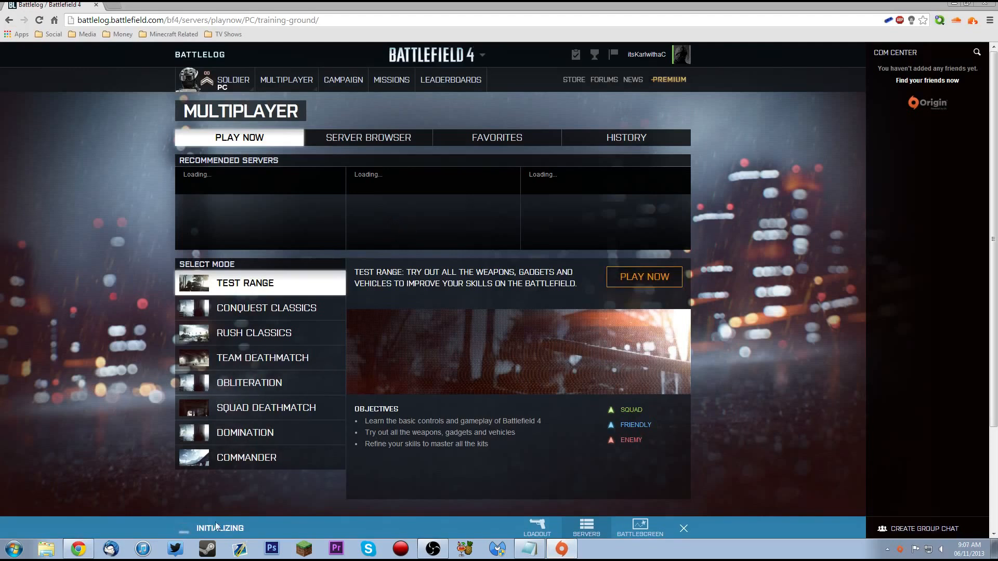